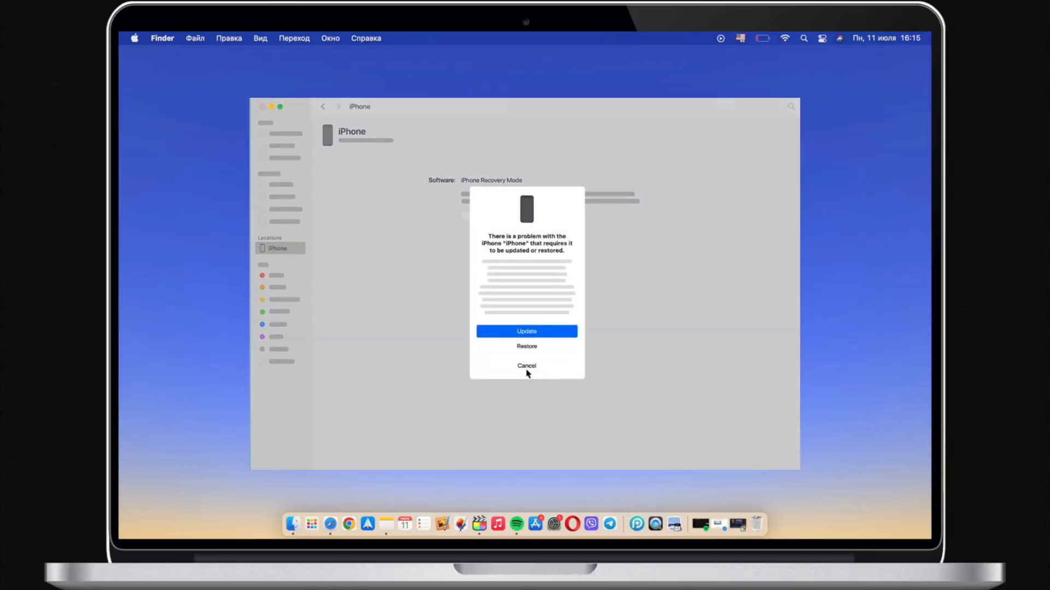
Step: Restore the recovery-mode iPhone to factory settings, confirming Restore and Update
{"action": "left_click", "coordinate": [525, 365]}
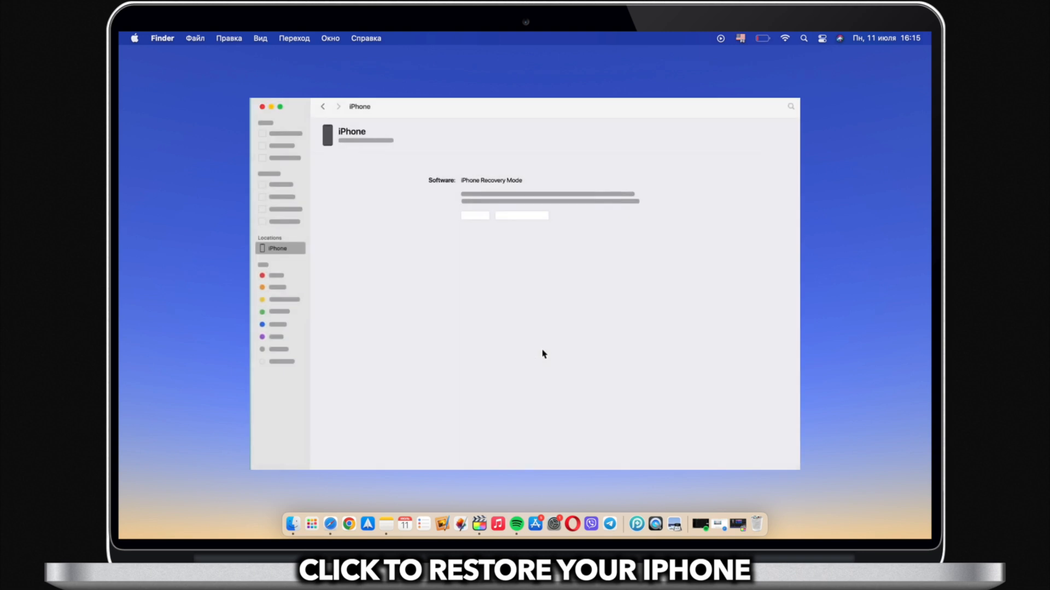
{"action": "left_click", "coordinate": [476, 216]}
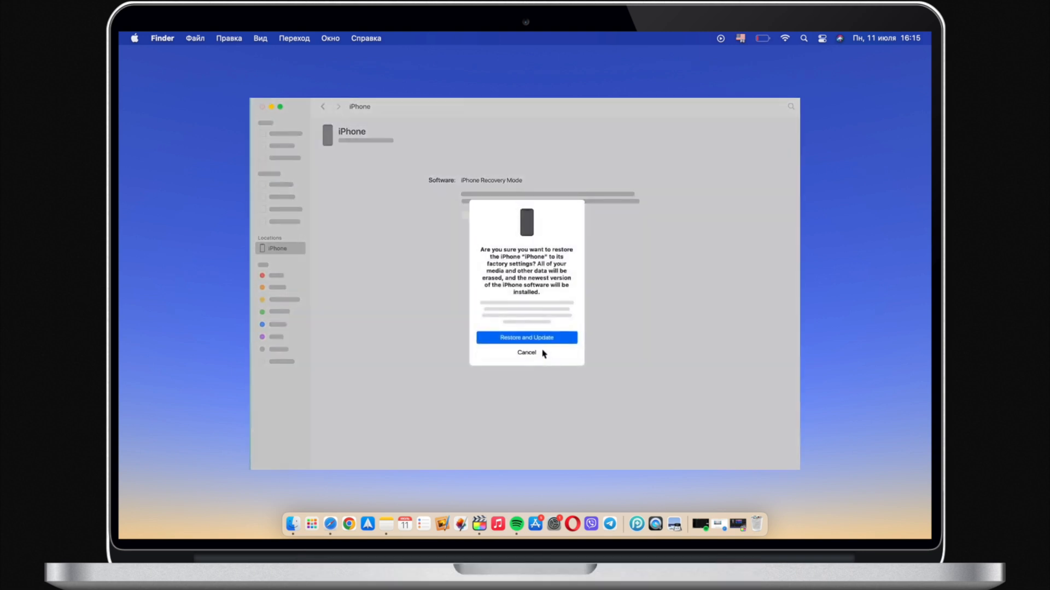
{"action": "left_click", "coordinate": [526, 338]}
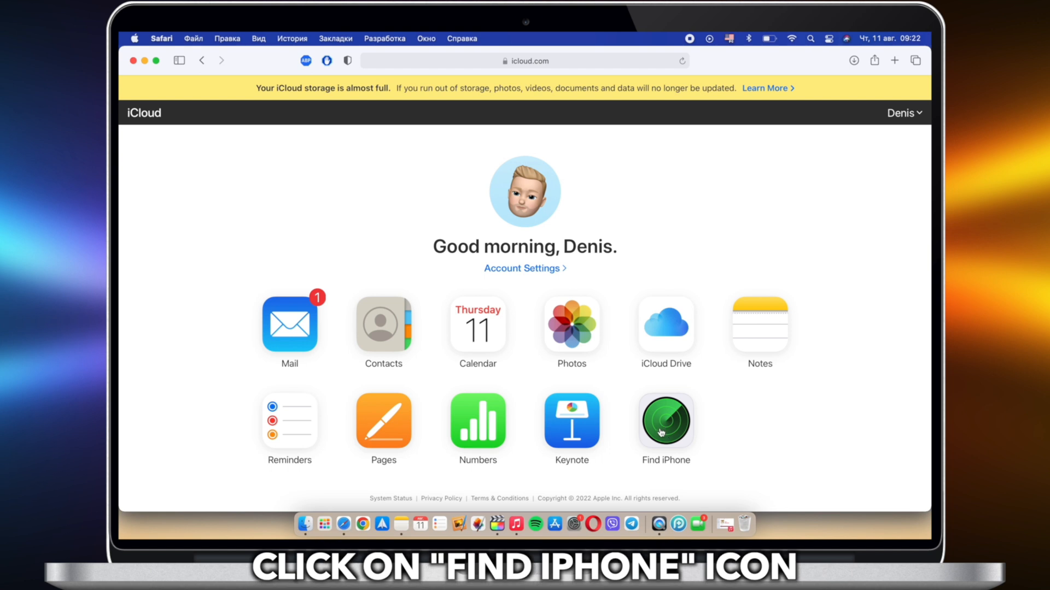
Step: Go to Find iPhone from the iCloud.com home page
{"action": "left_click", "coordinate": [664, 420]}
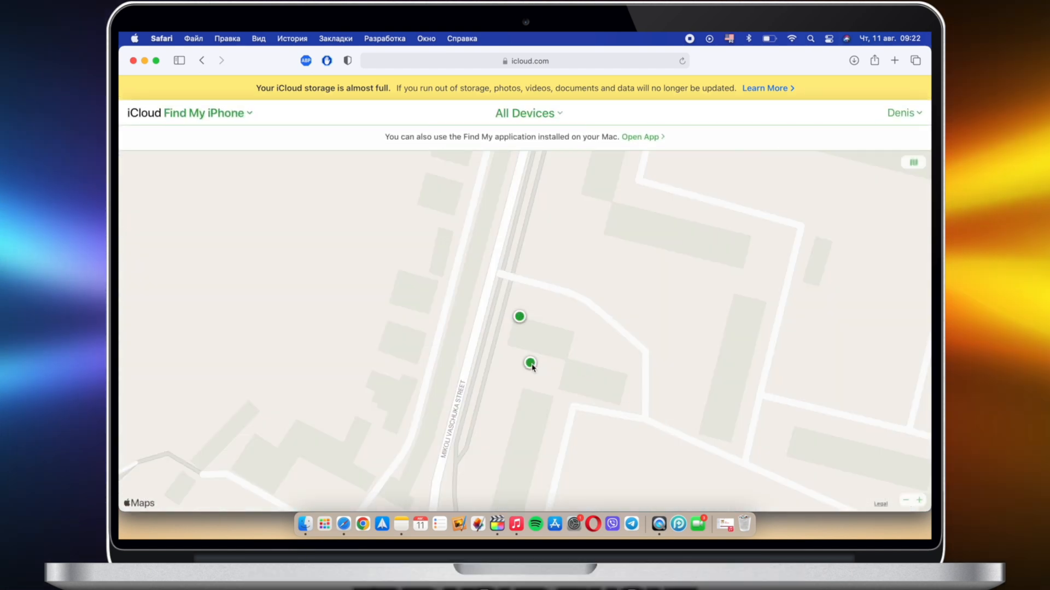
Step: Select the iPhone 13 Pro Max from its map dot and choose Erase iPhone
{"action": "left_click", "coordinate": [529, 363]}
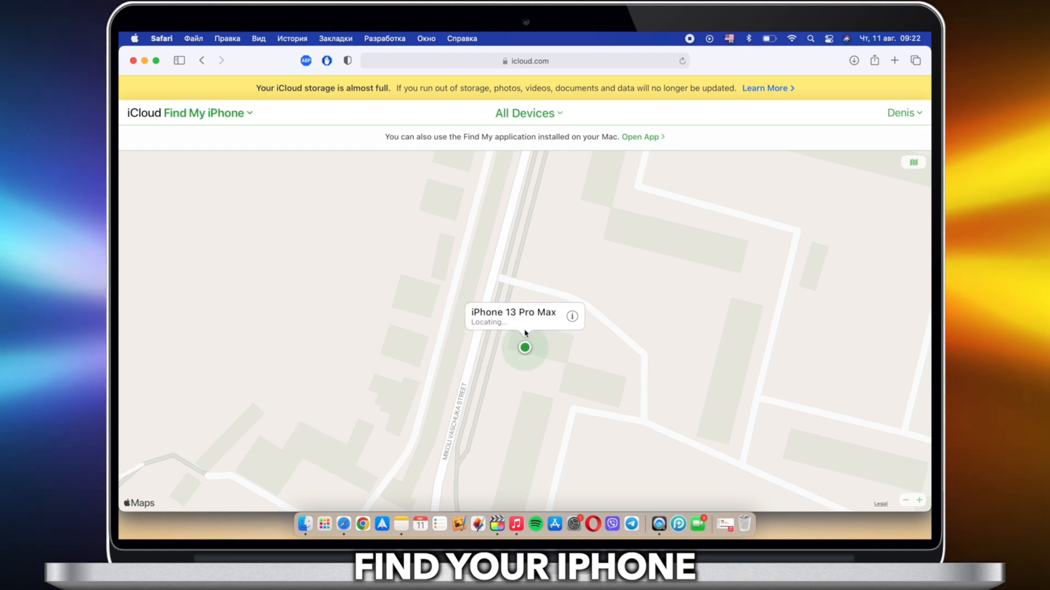
{"action": "left_click", "coordinate": [524, 346]}
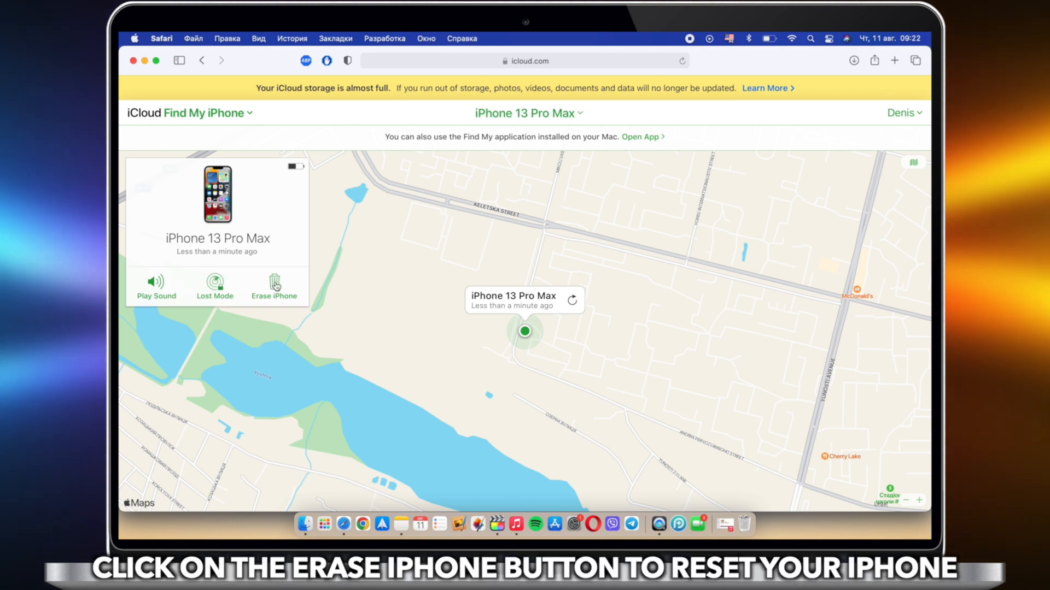
{"action": "left_click", "coordinate": [273, 286]}
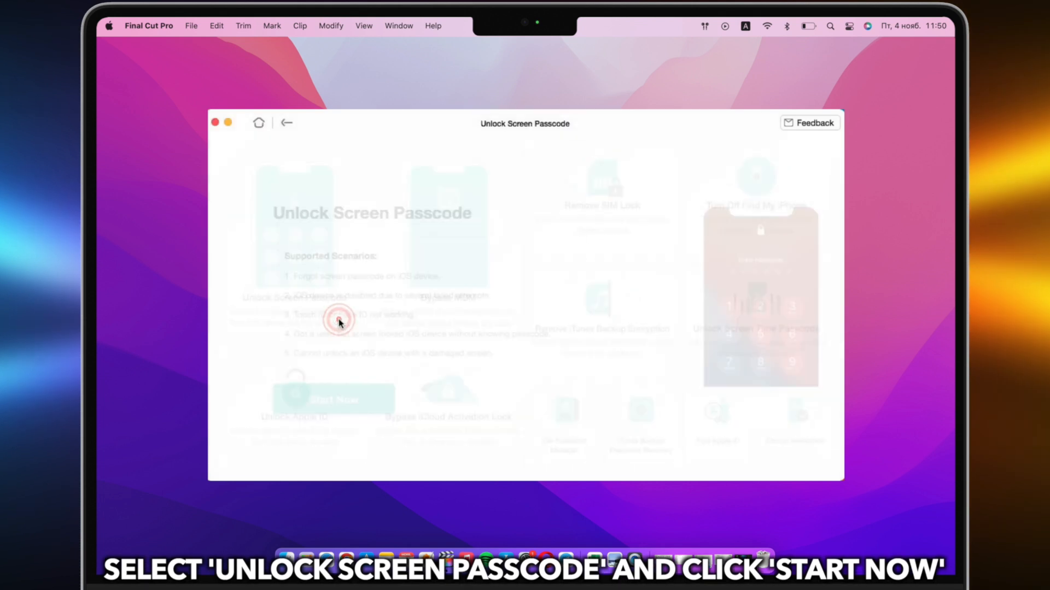
Step: Choose Unlock Screen Passcode and start the unlock process with Start Now
{"action": "left_click", "coordinate": [338, 321]}
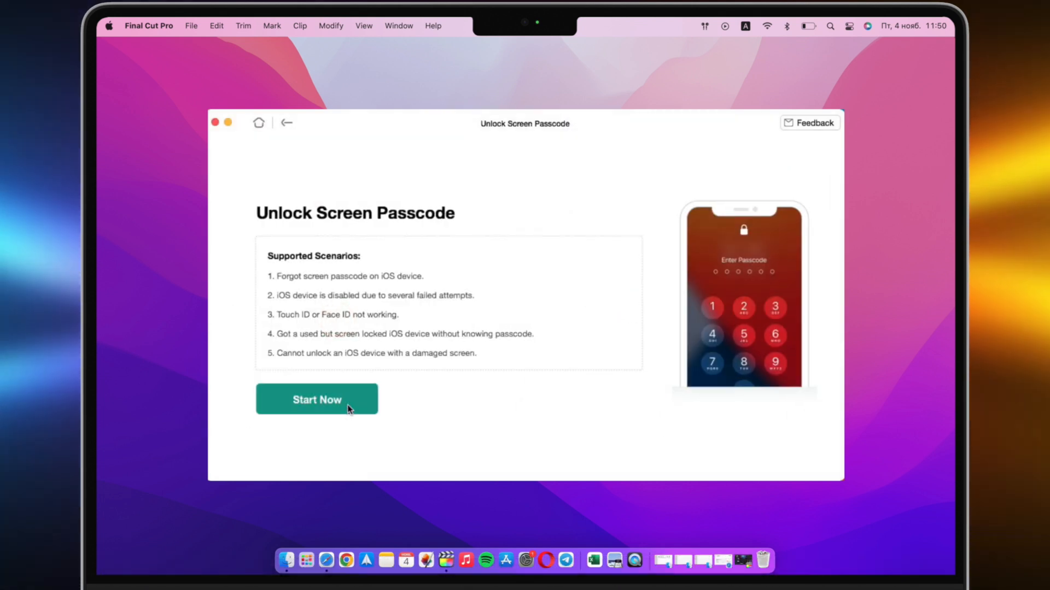
{"action": "left_click", "coordinate": [317, 400]}
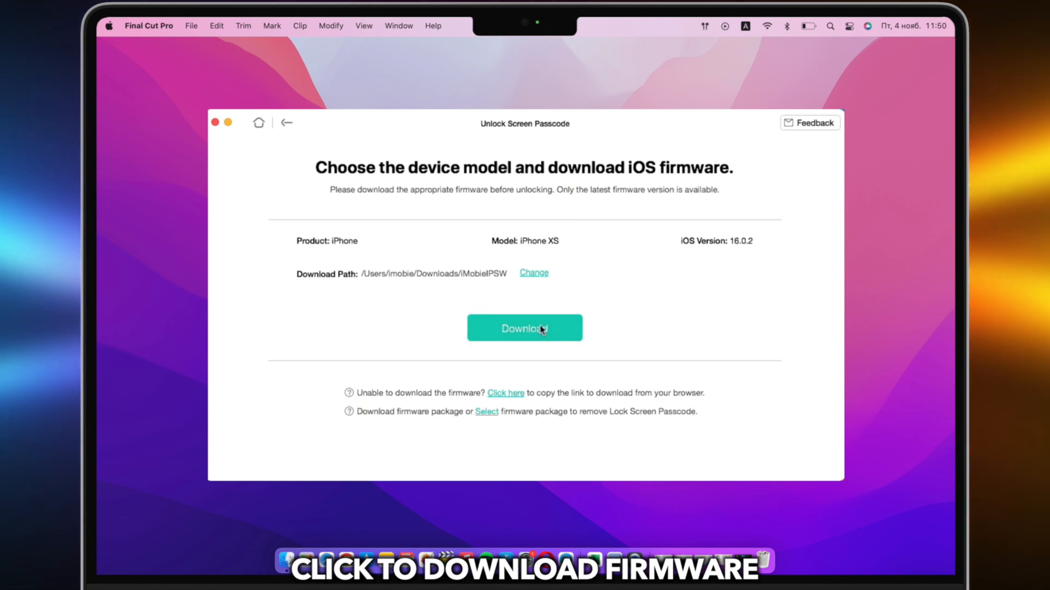
Step: Download the iOS 16.0.2 firmware for the iPhone XS and begin Unlock Now
{"action": "left_click", "coordinate": [524, 328]}
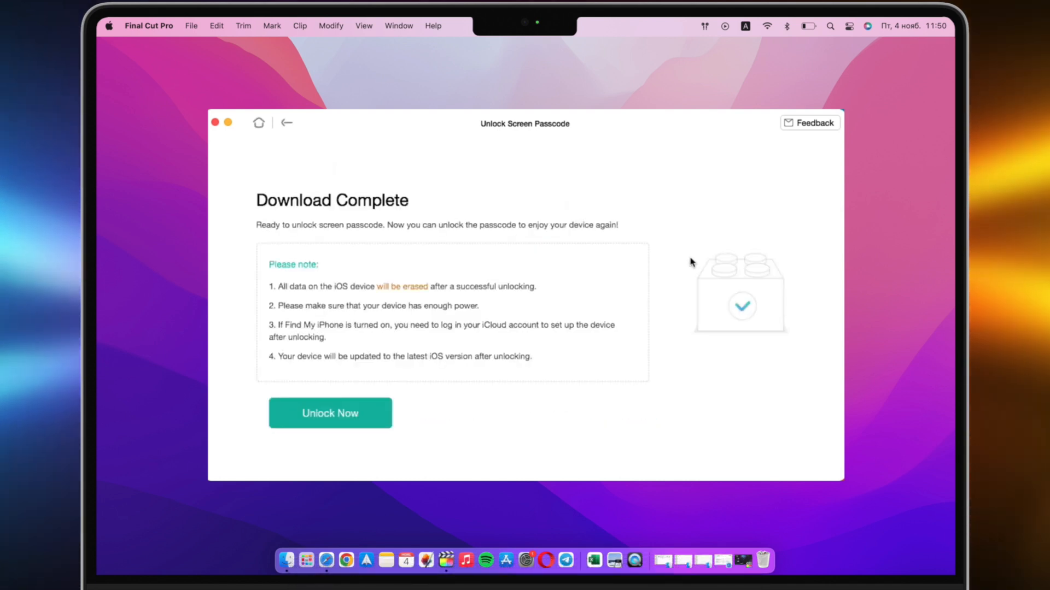
{"action": "left_click", "coordinate": [330, 414]}
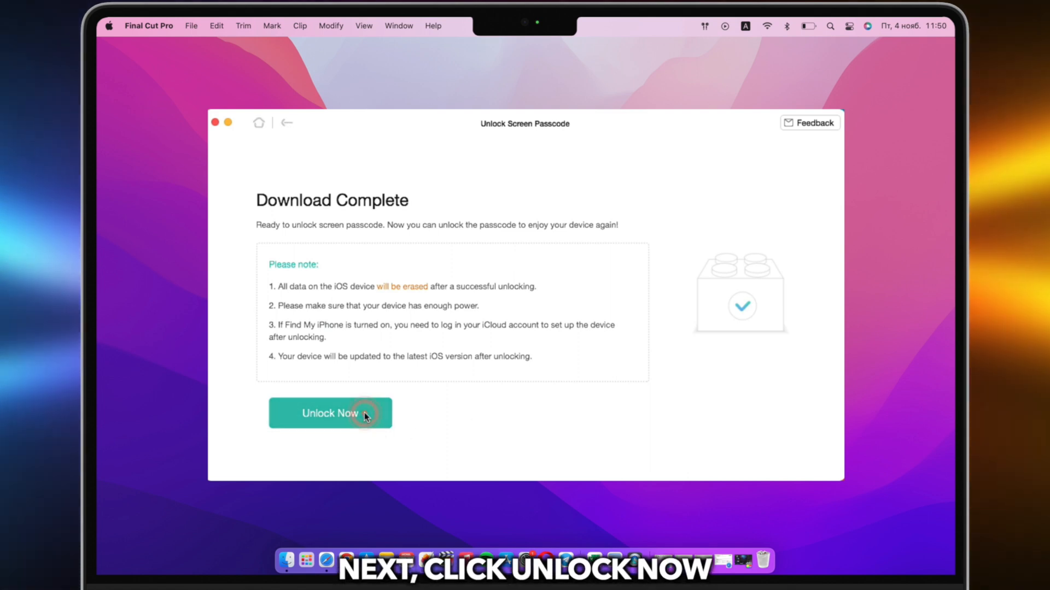
{"action": "left_click", "coordinate": [329, 414]}
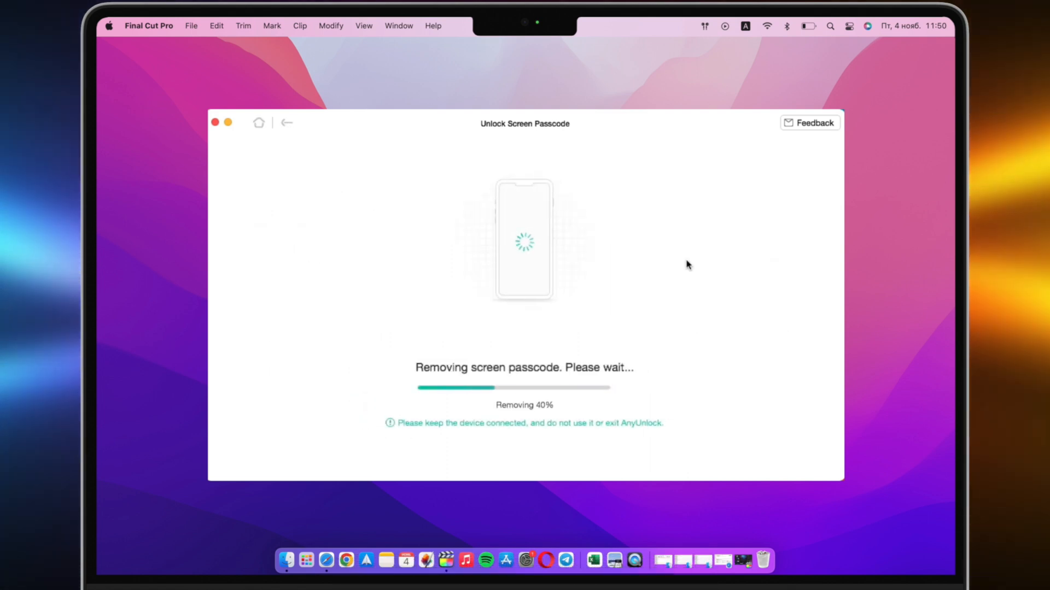